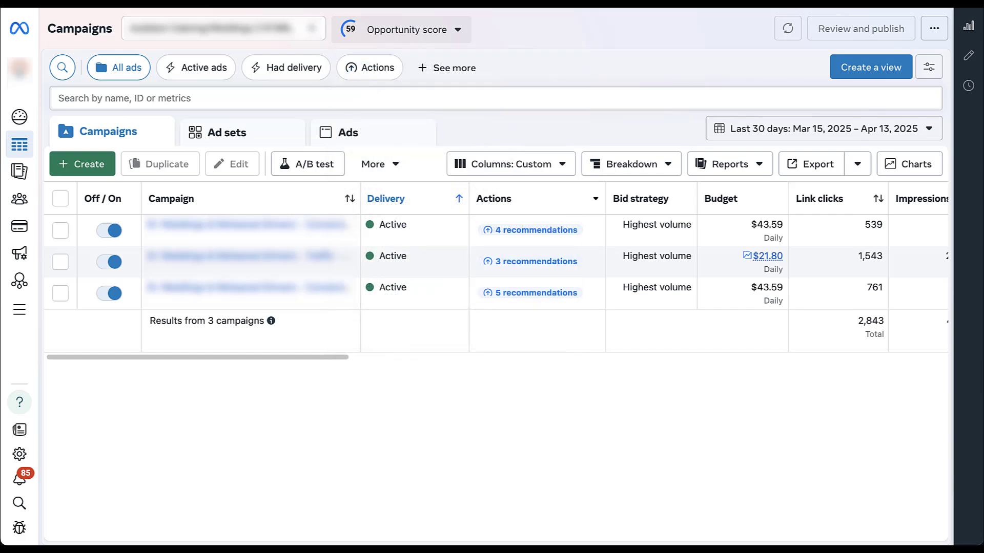
- Open the Opportunity score summary showing the top recommendation to combine three similar ad sets
click(400, 29)
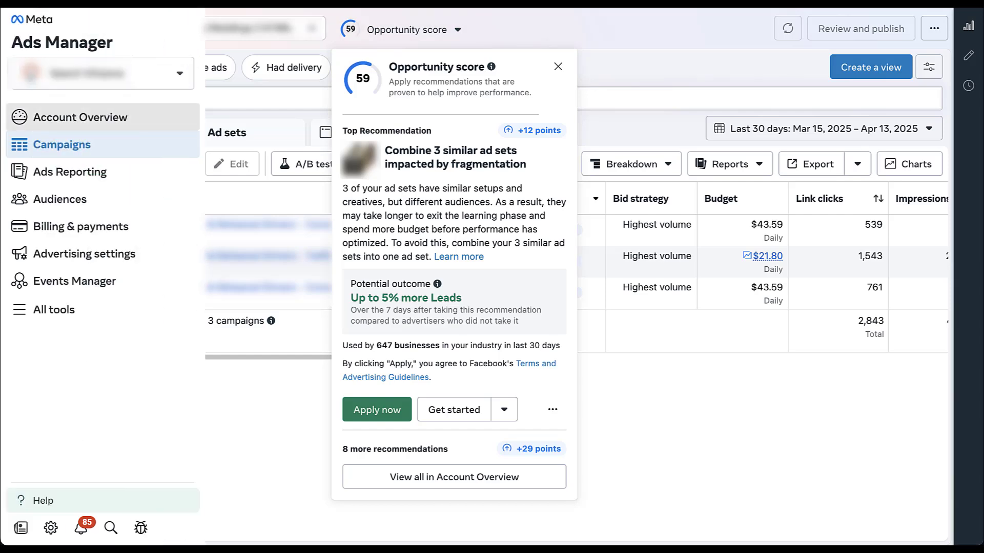
- Open 'View all in Account Overview' and advance to the tip on personalized points
click(453, 477)
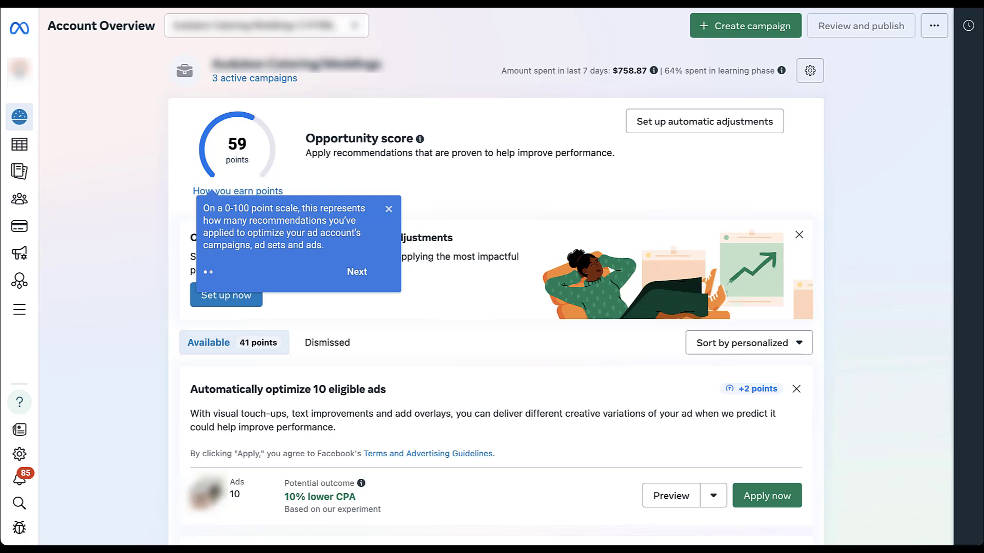
click(357, 272)
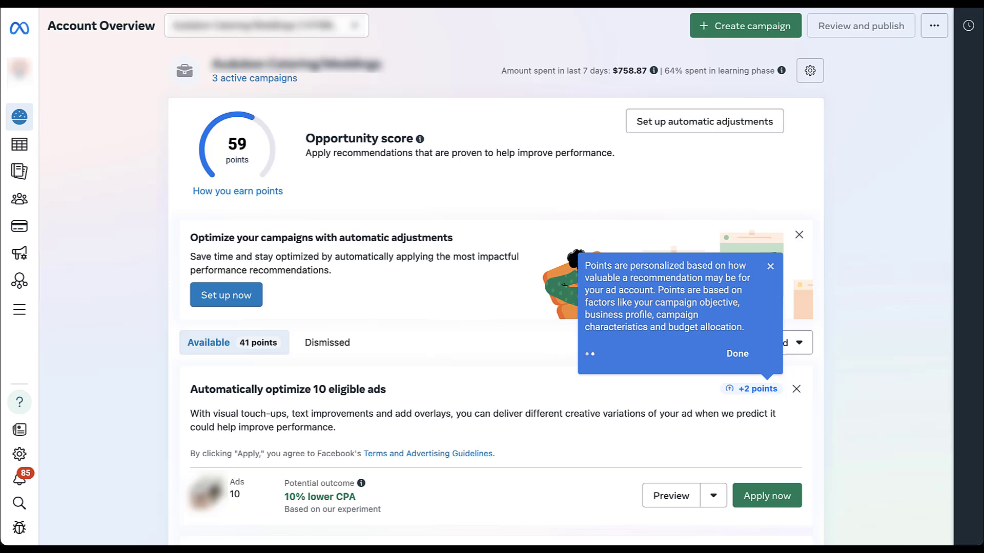
- Close the guided tips, revealing Account Overview with 41 available recommendation points
click(737, 353)
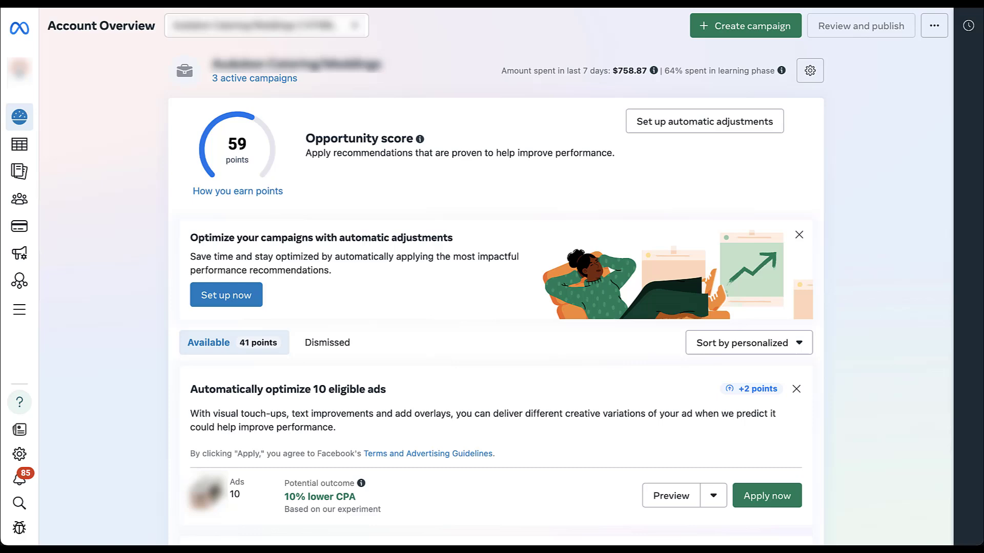
scroll(down, 3)
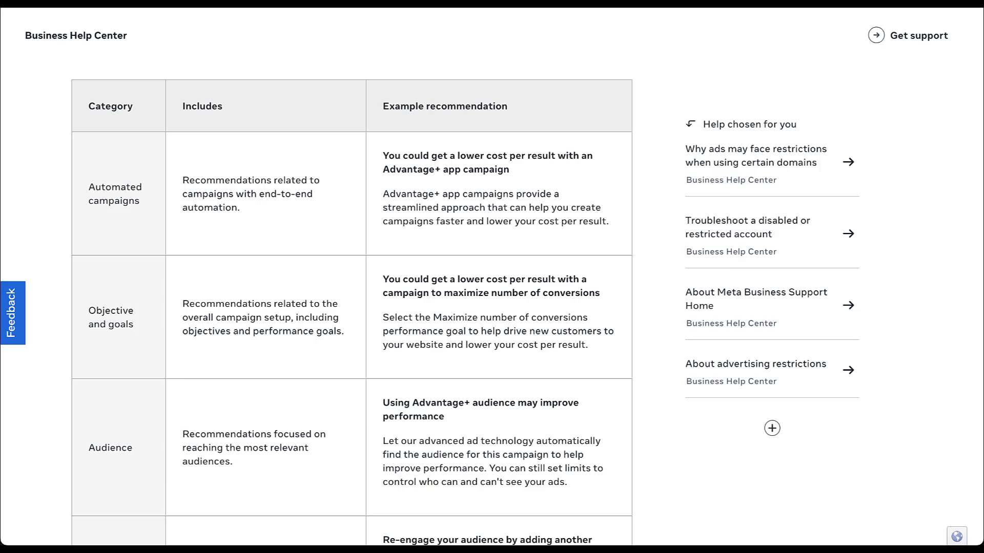
- Scroll to the Creative and placements, Signals, and Budget and bidding categories
scroll(down, 3)
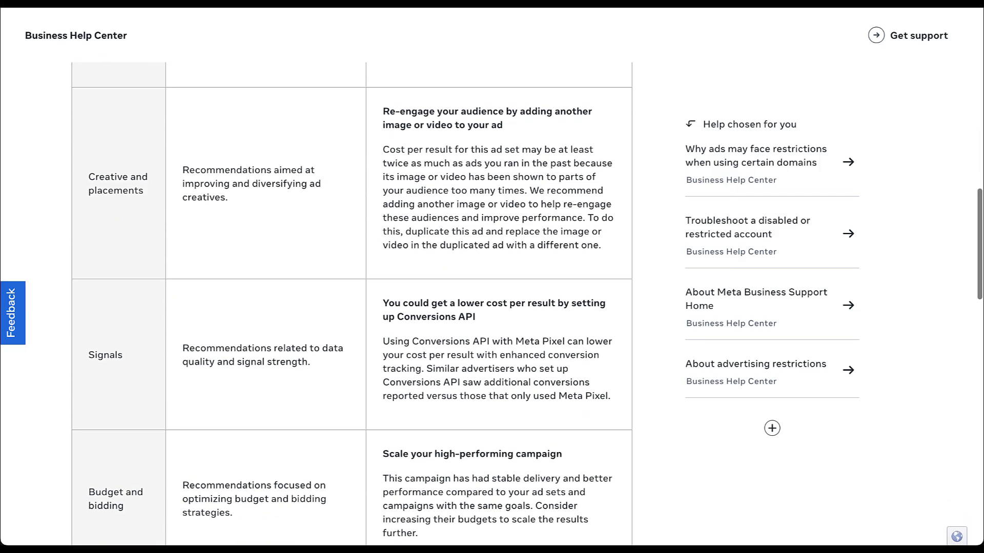
scroll(down, 3)
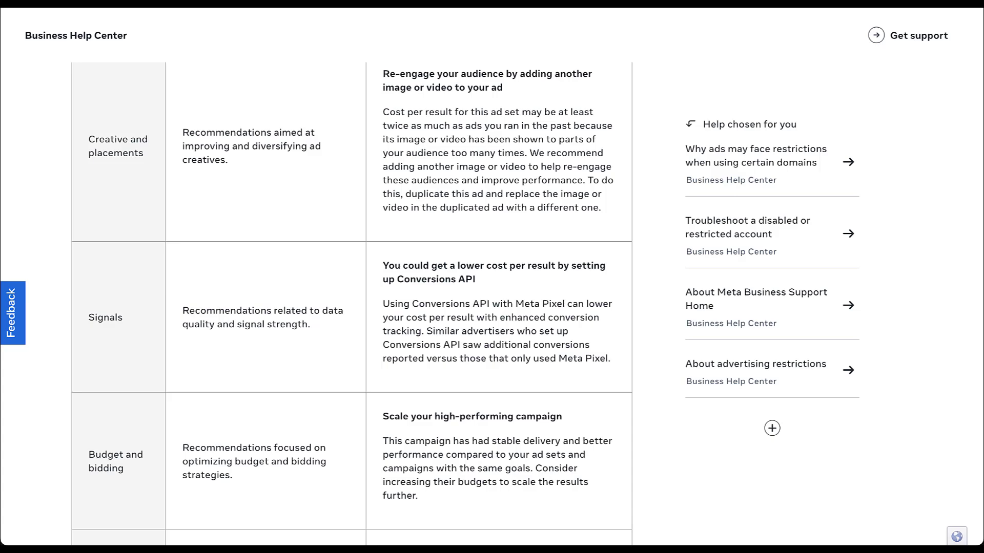
- Start the 'Combine similar ad sets impacted by fragmentation' recommendation
scroll(down, 3)
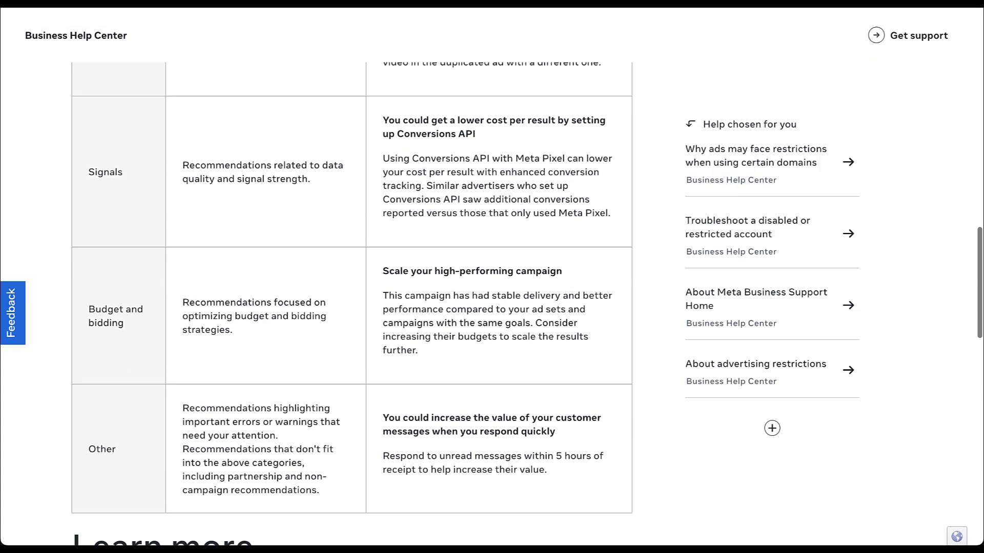
scroll(down, 3)
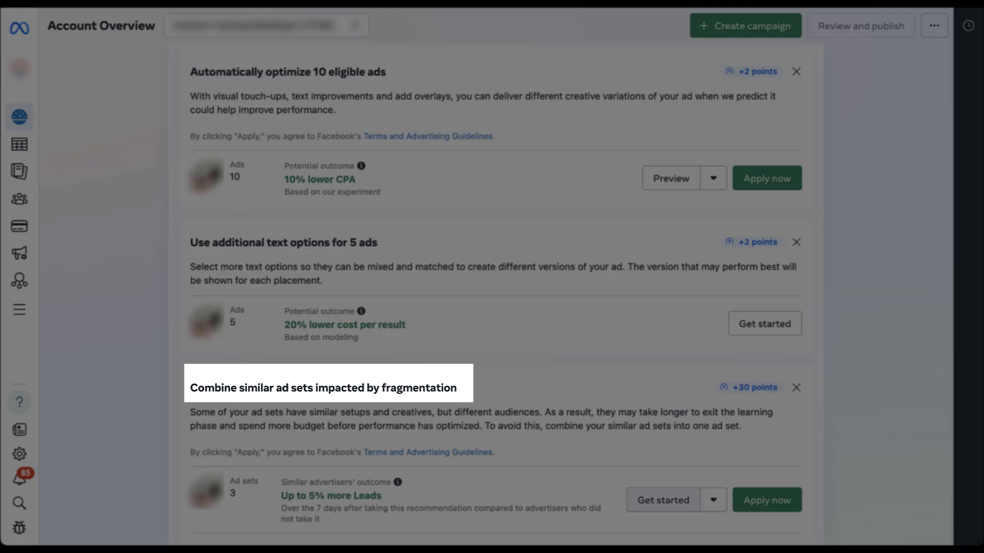
click(663, 500)
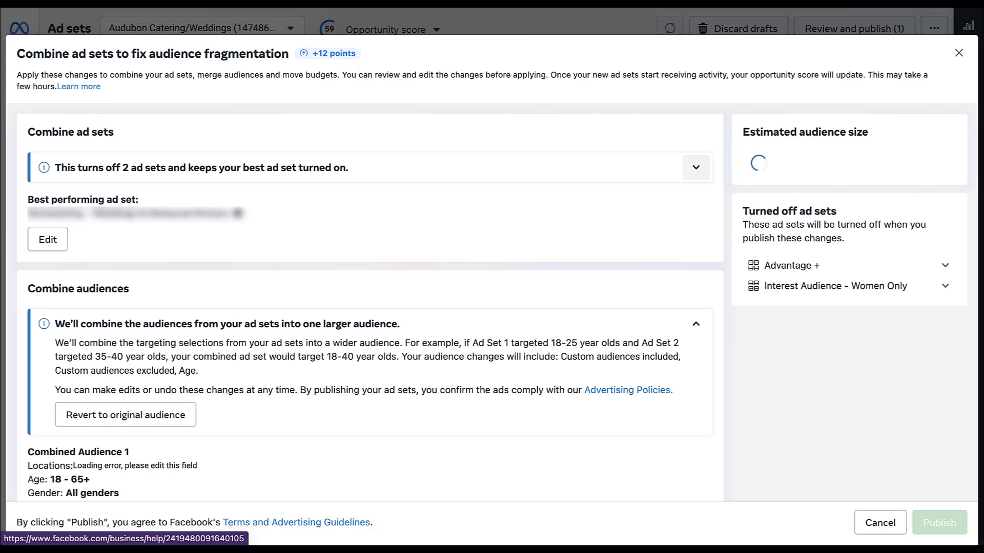
- Review why two ad sets turn off and the 22 ads, then cancel unpublished
click(695, 167)
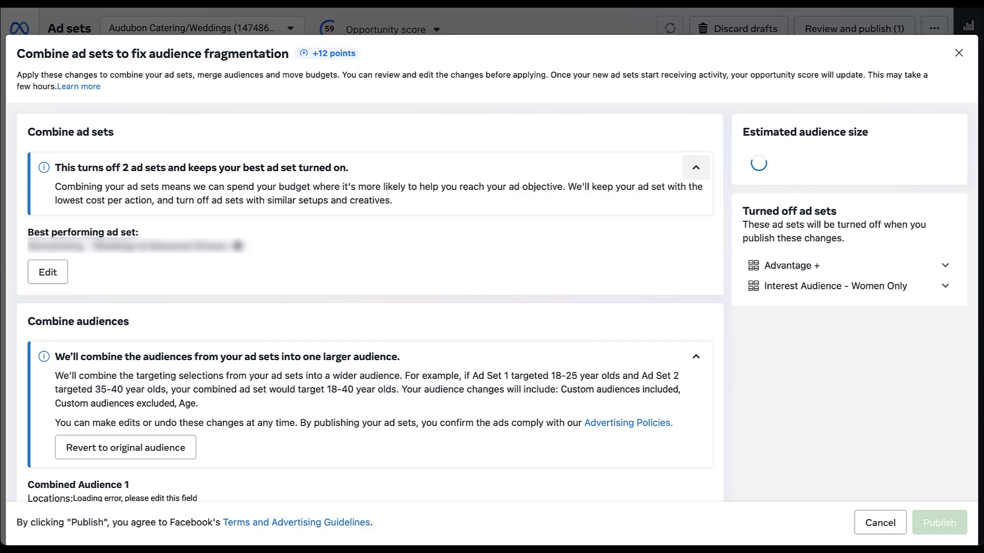
click(695, 167)
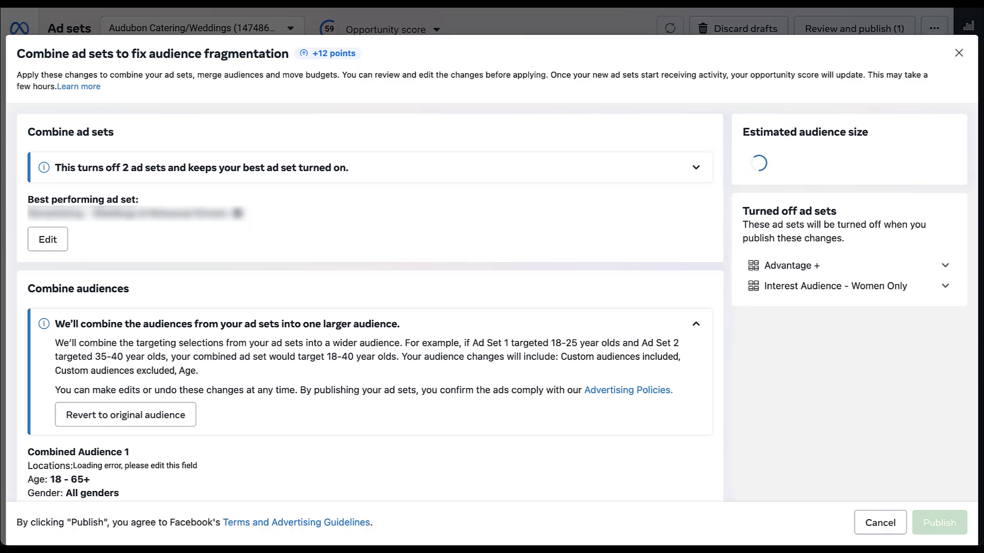
scroll(down, 3)
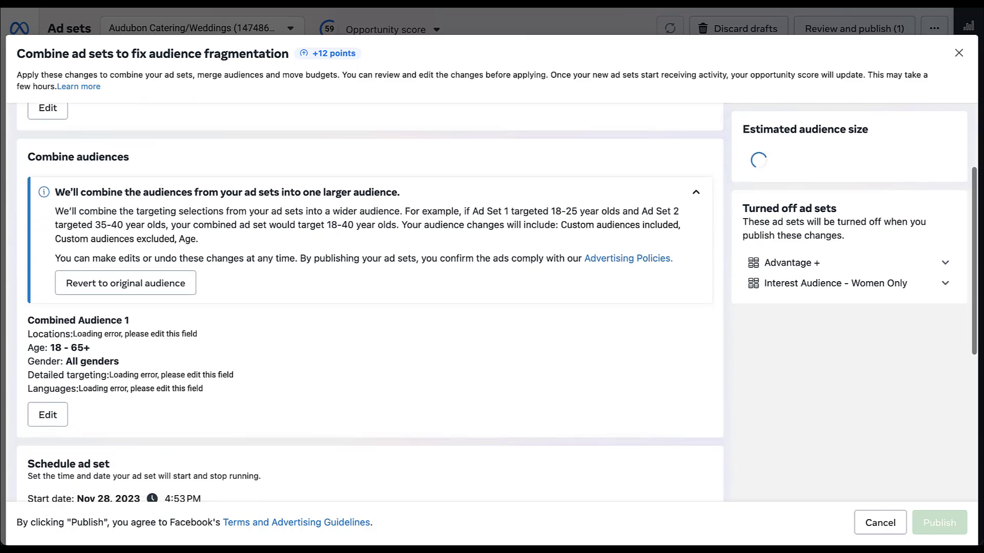
scroll(down, 3)
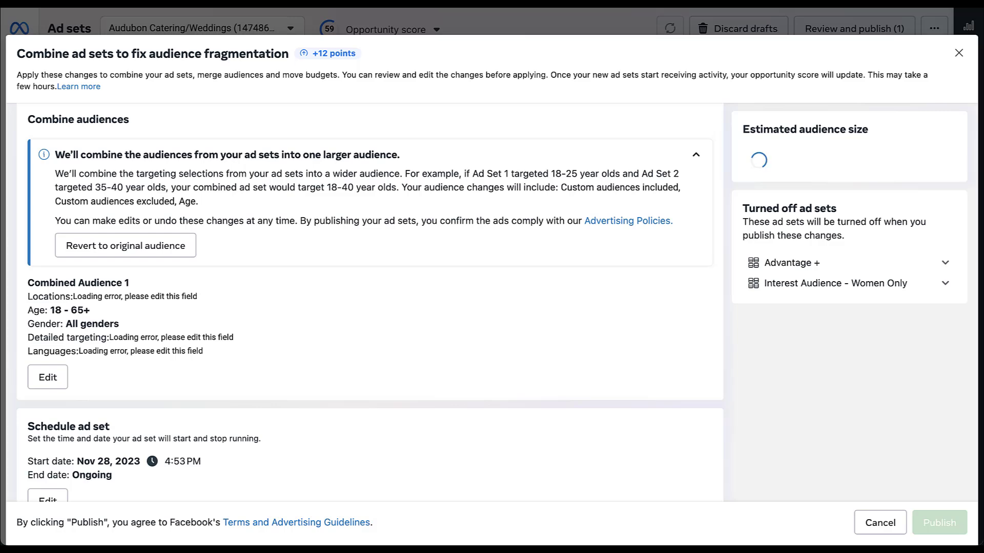
scroll(down, 3)
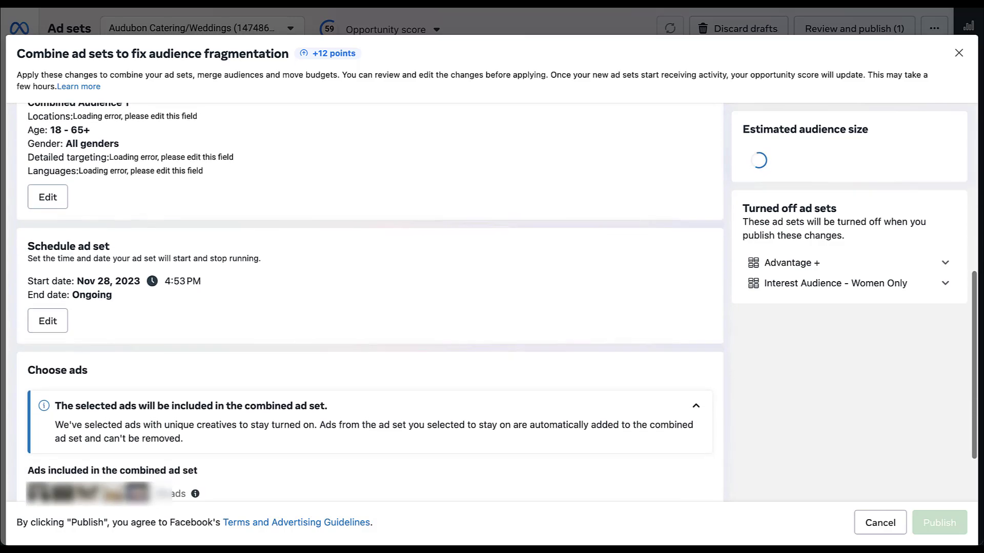
scroll(down, 3)
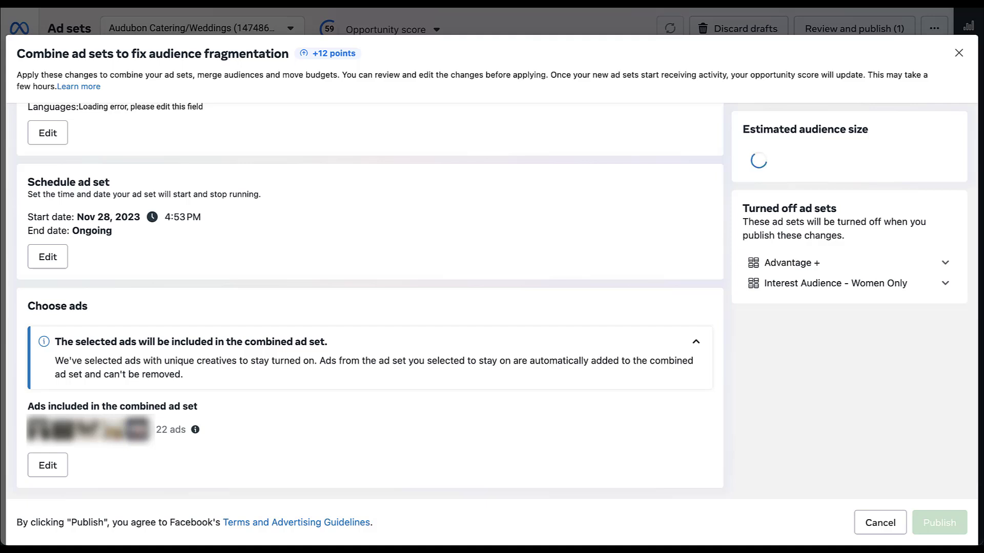
scroll(up, 3)
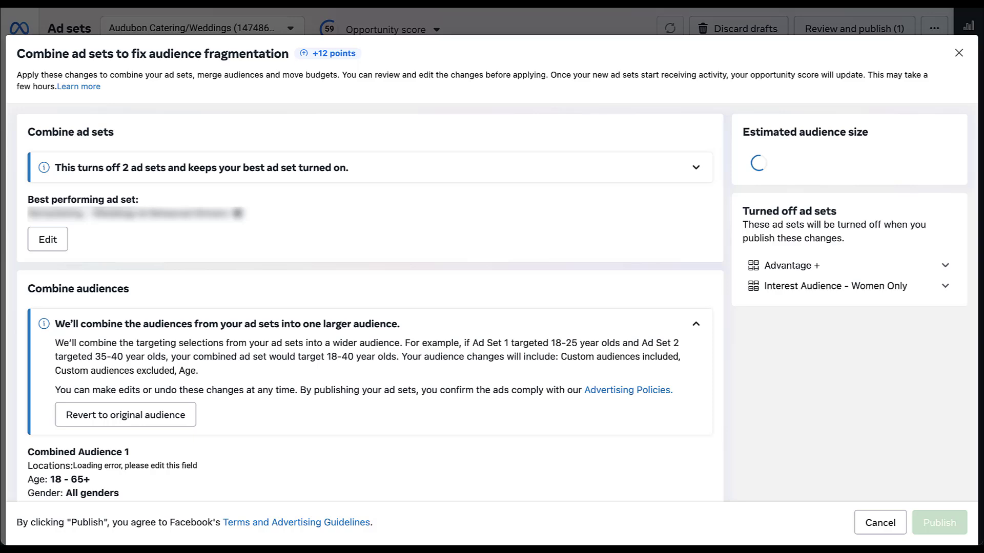
click(958, 52)
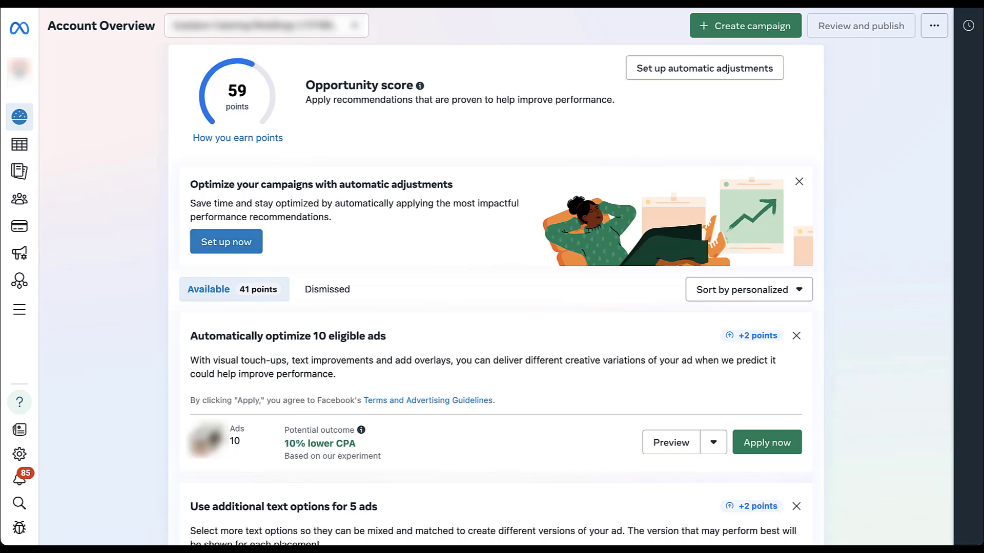
mouse_move(704, 67)
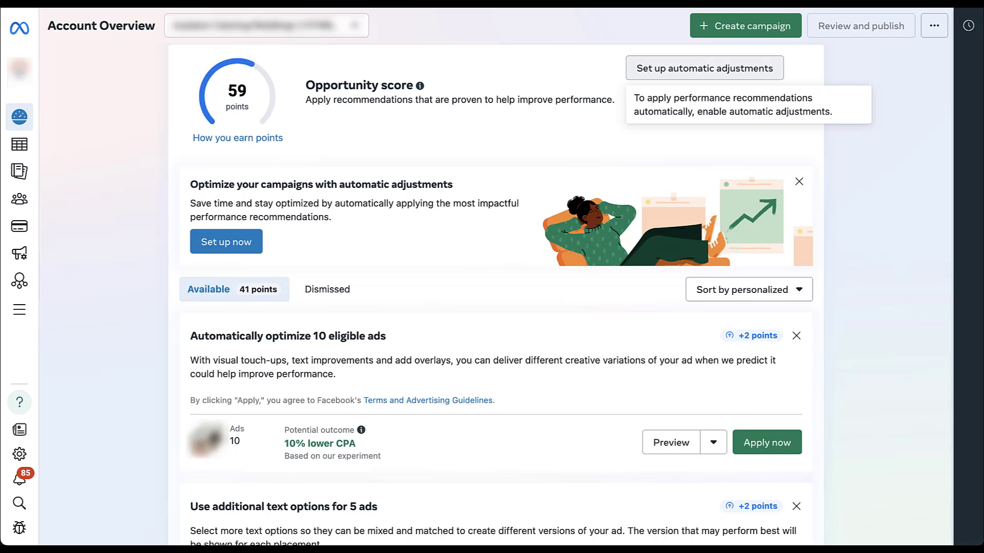
- Open the Manage automatic adjustments dialog from Account Overview
click(704, 67)
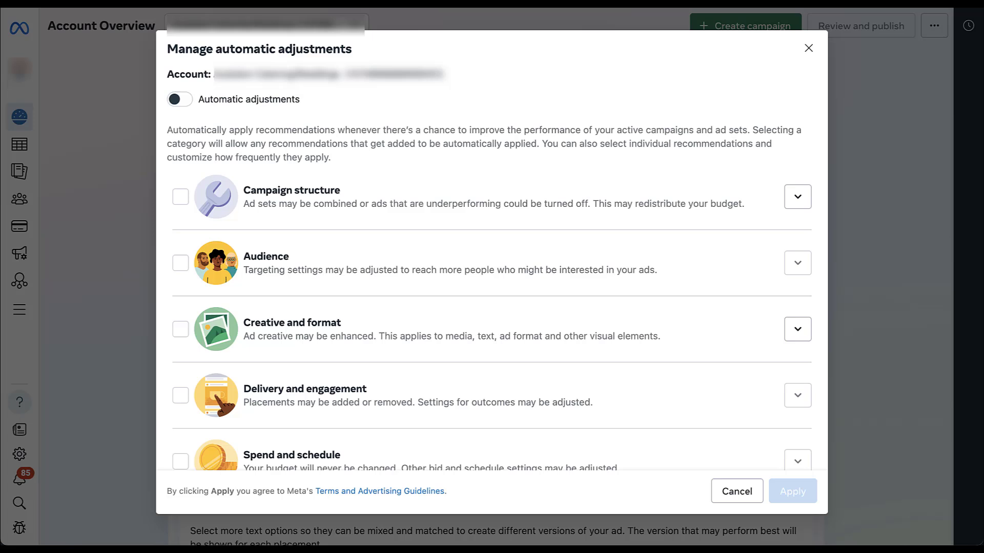
- Browse the Campaign structure and Creative and format recommendation categories
scroll(down, 3)
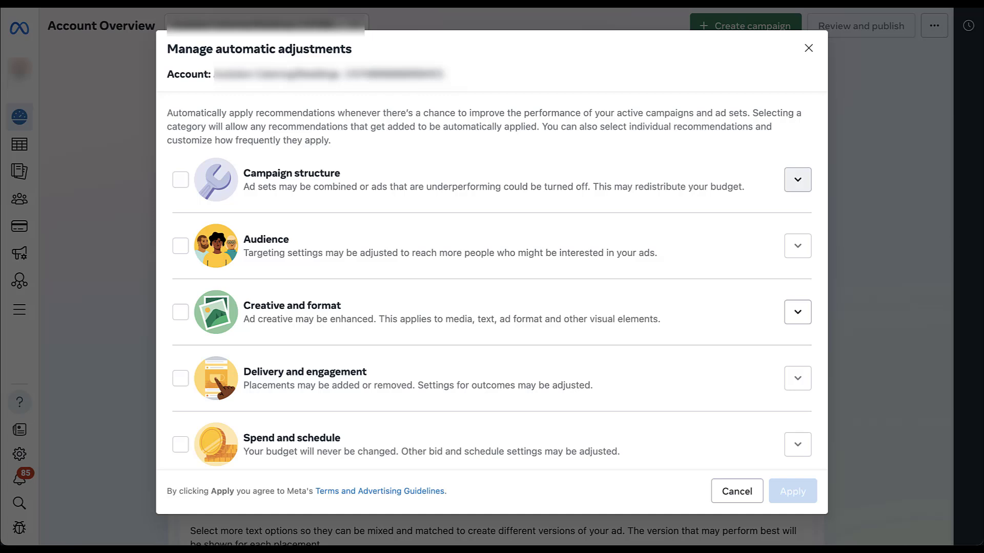
click(797, 179)
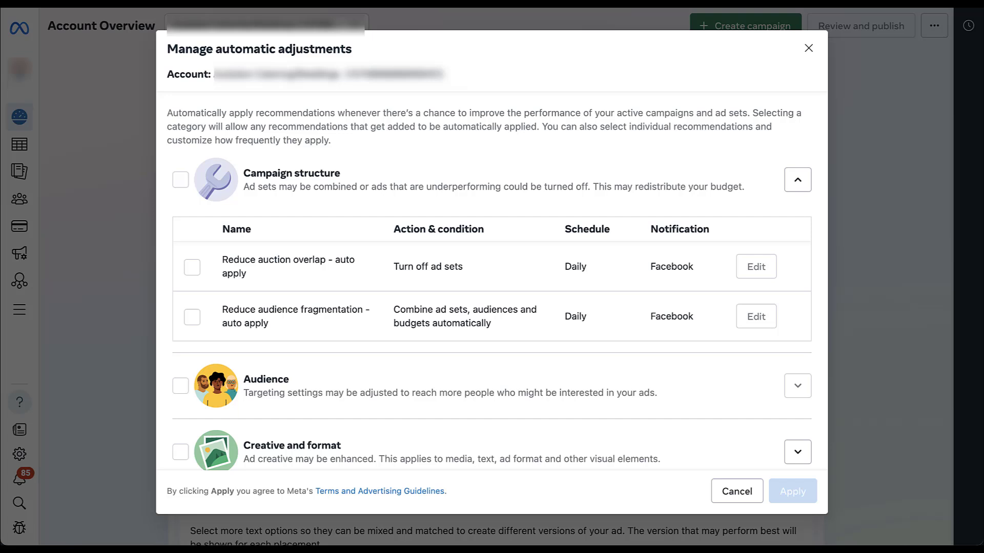
click(797, 180)
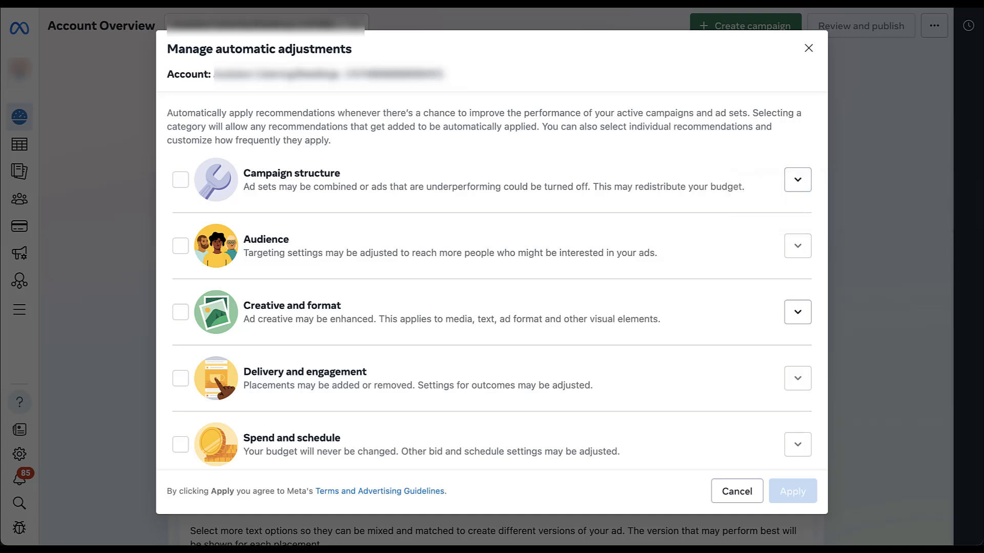
click(797, 312)
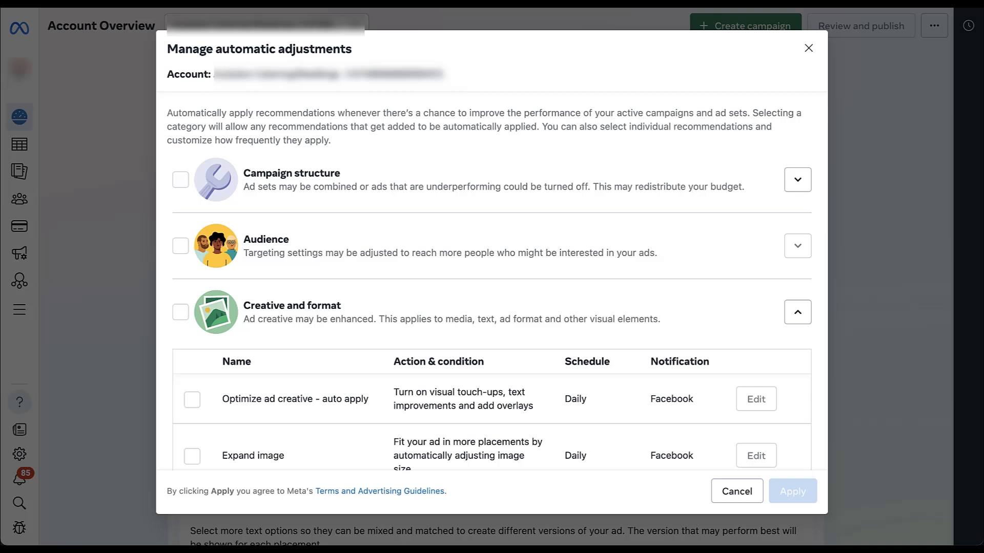
scroll(down, 3)
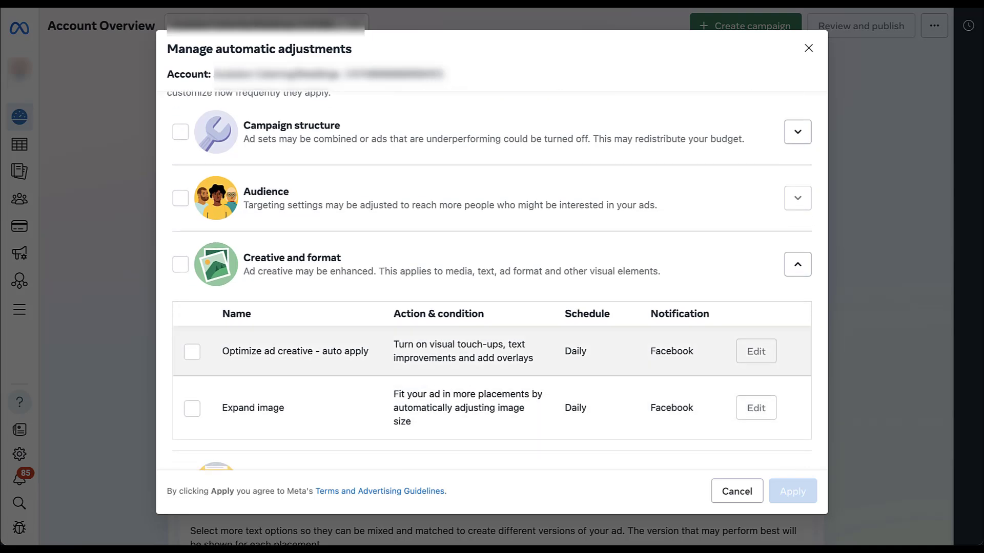
click(797, 264)
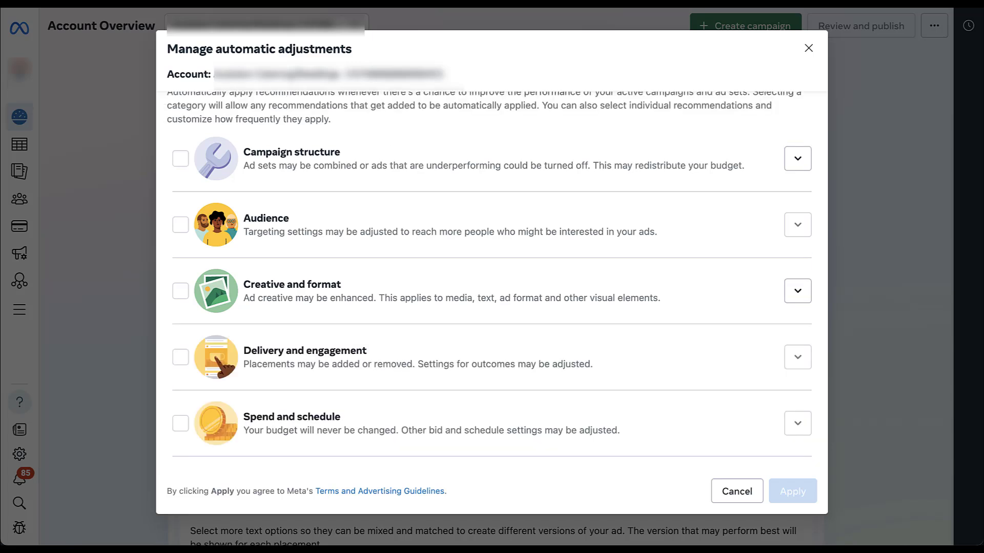
- Enable Creative and format auto-adjustments, excluding Expand image, and edit Optimize ad creative
click(180, 291)
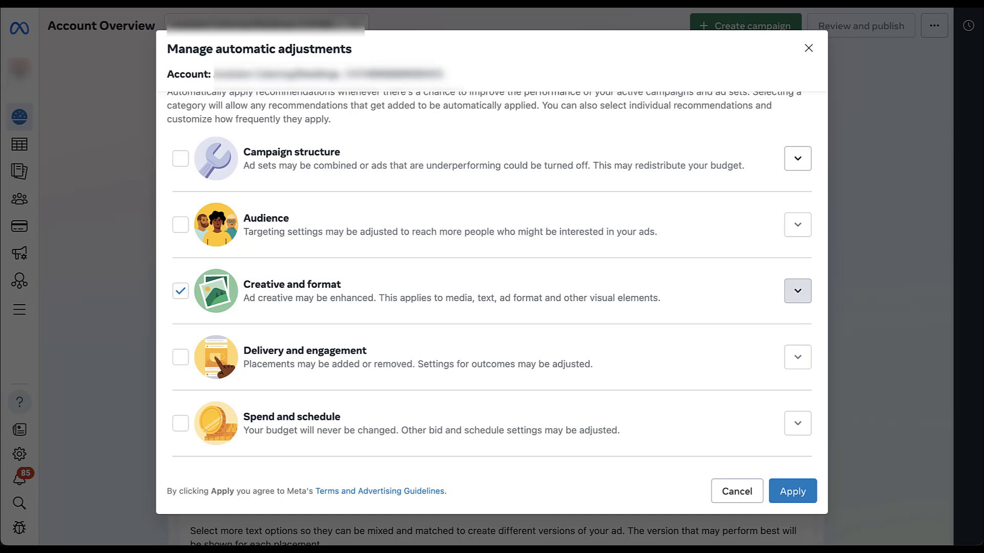
click(797, 291)
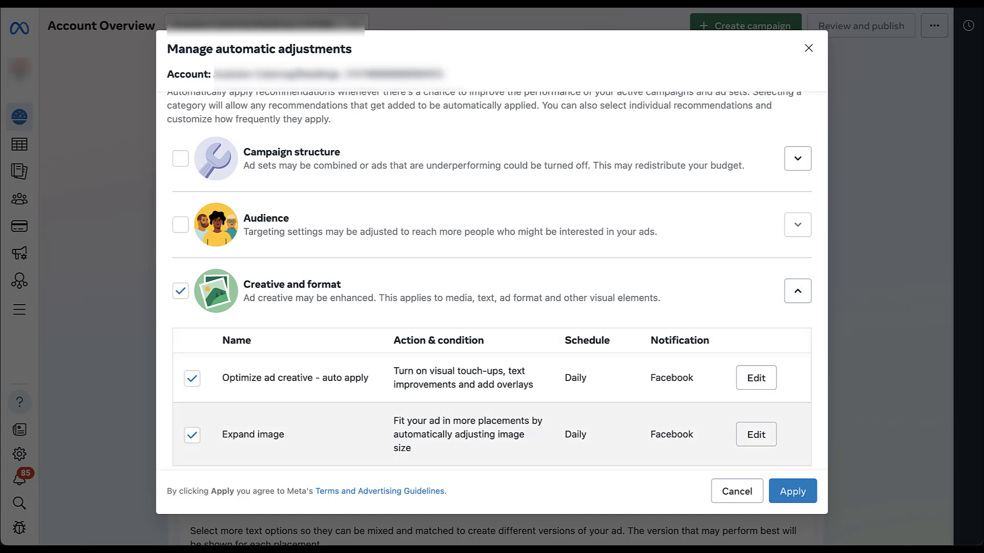
click(192, 434)
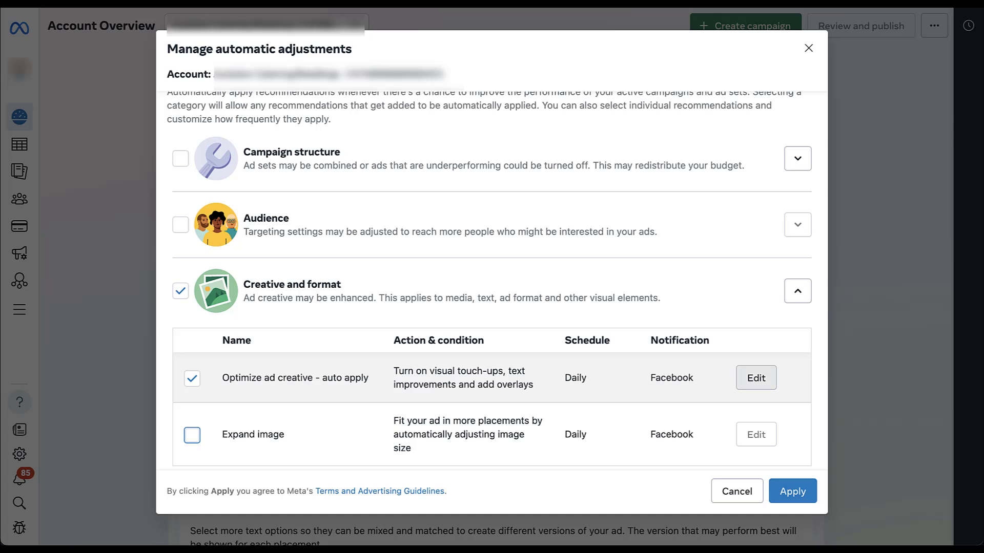
click(755, 377)
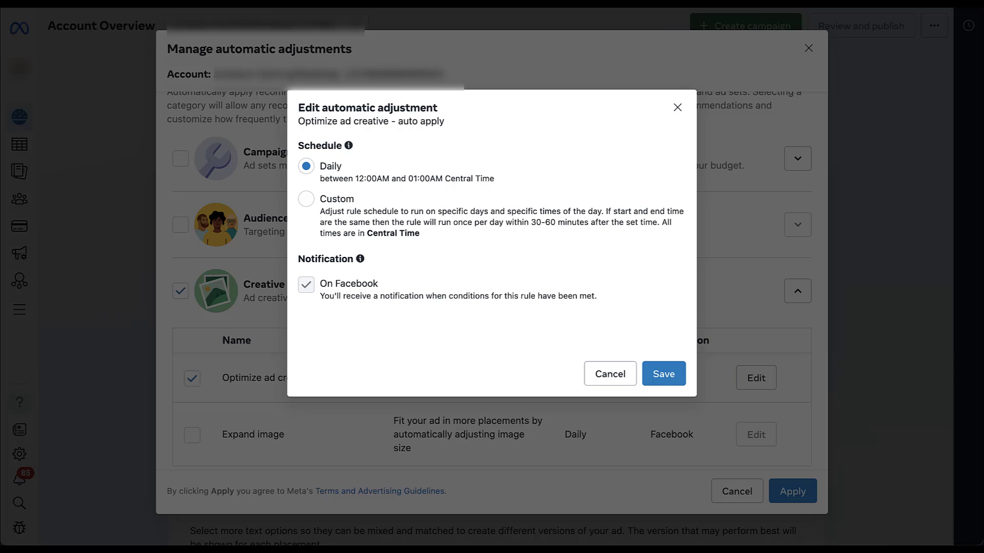
- Try a Custom schedule with a second Sunday time range for Optimize ad creative
click(306, 199)
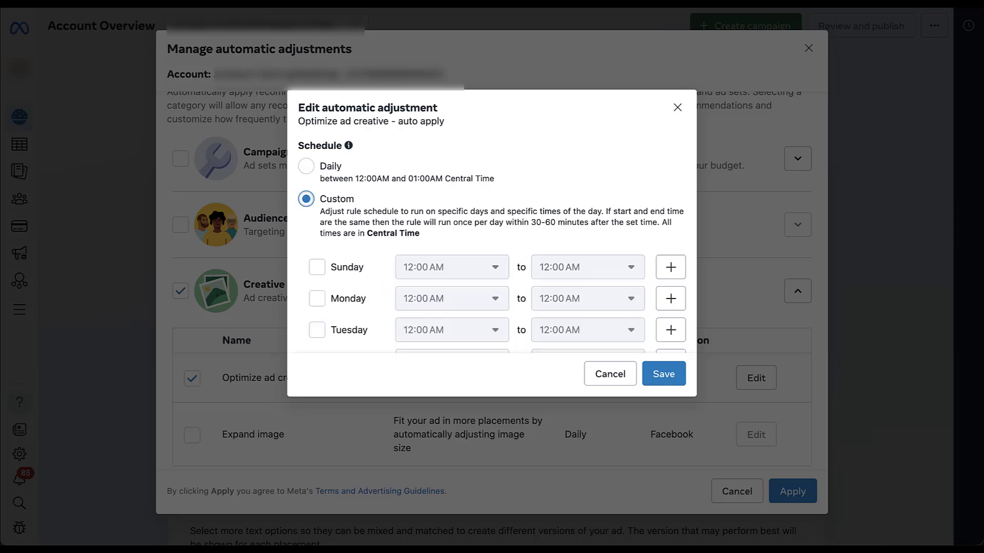
scroll(down, 3)
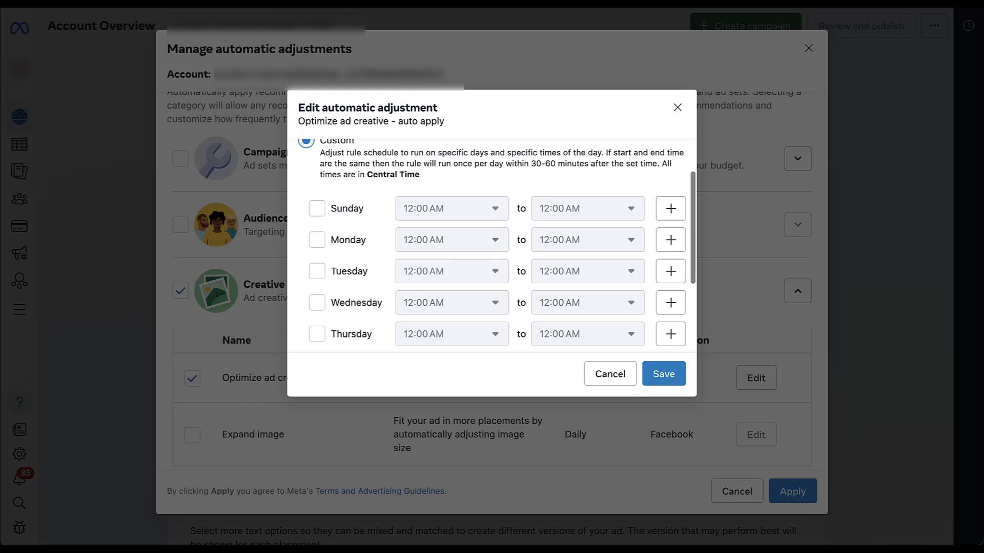
click(670, 207)
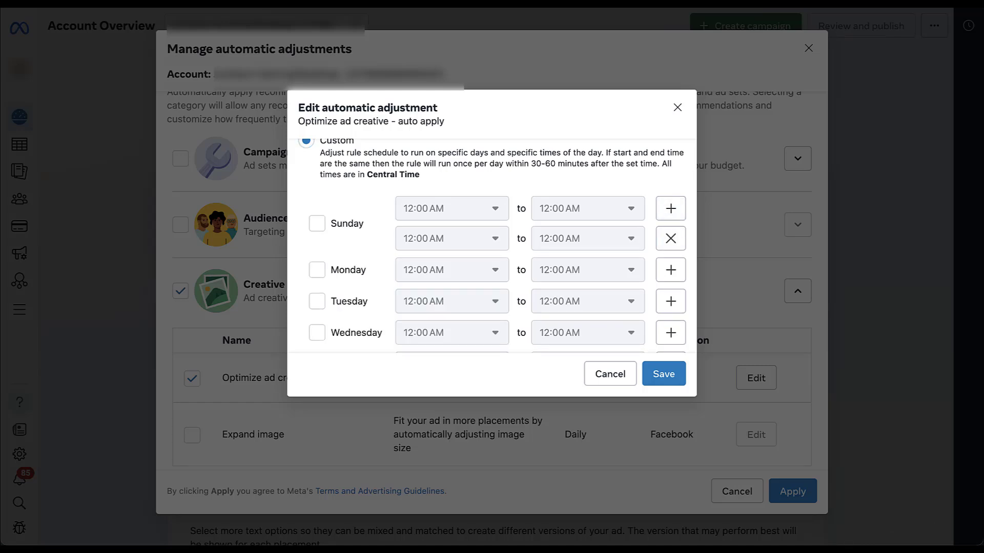
scroll(down, 3)
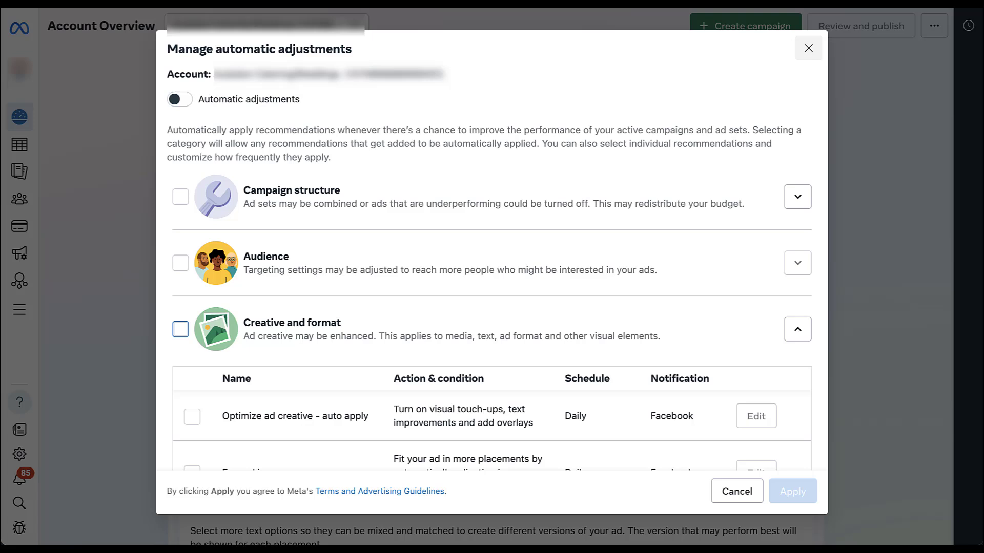
- Expand Campaign structure options, then leave automatic adjustments without applying changes
click(797, 196)
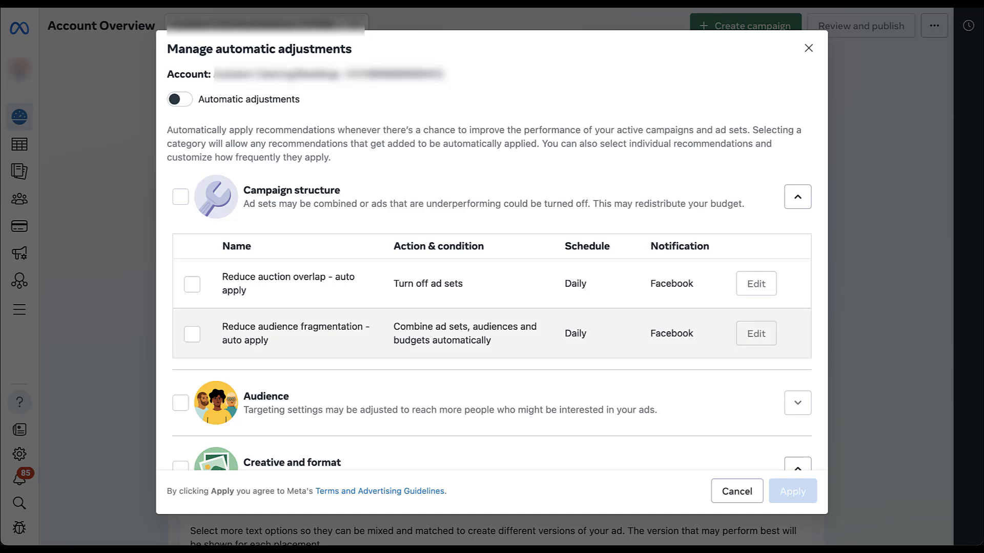
click(192, 333)
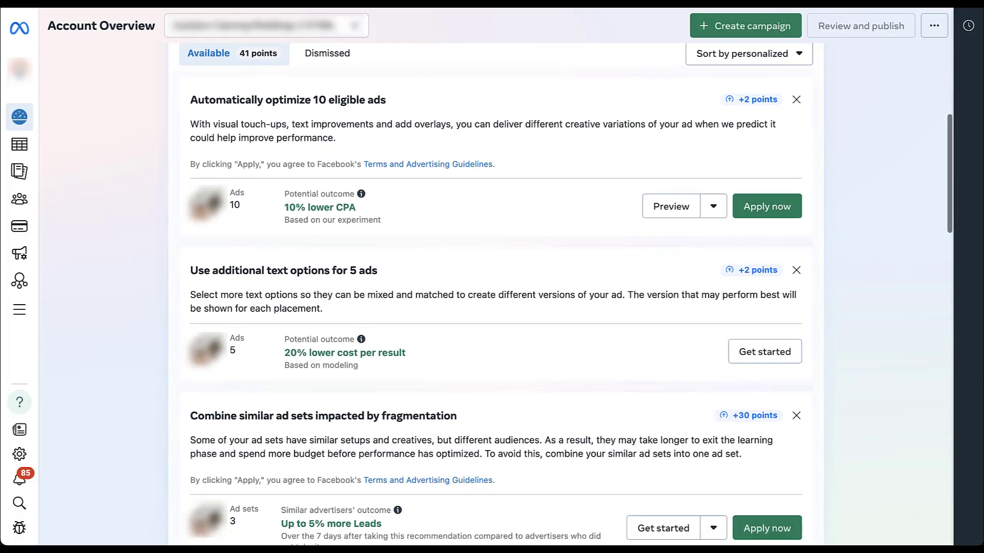
scroll(down, 3)
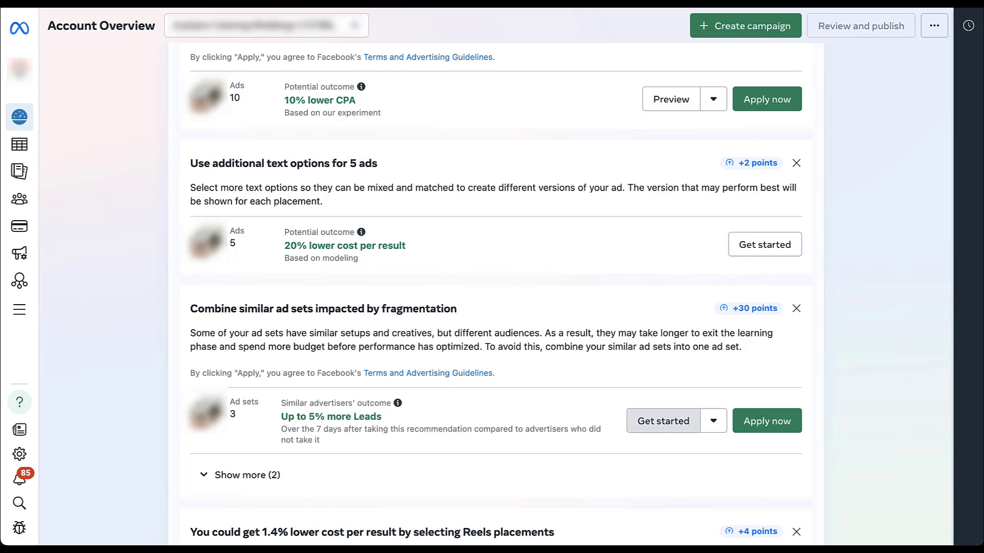
click(663, 421)
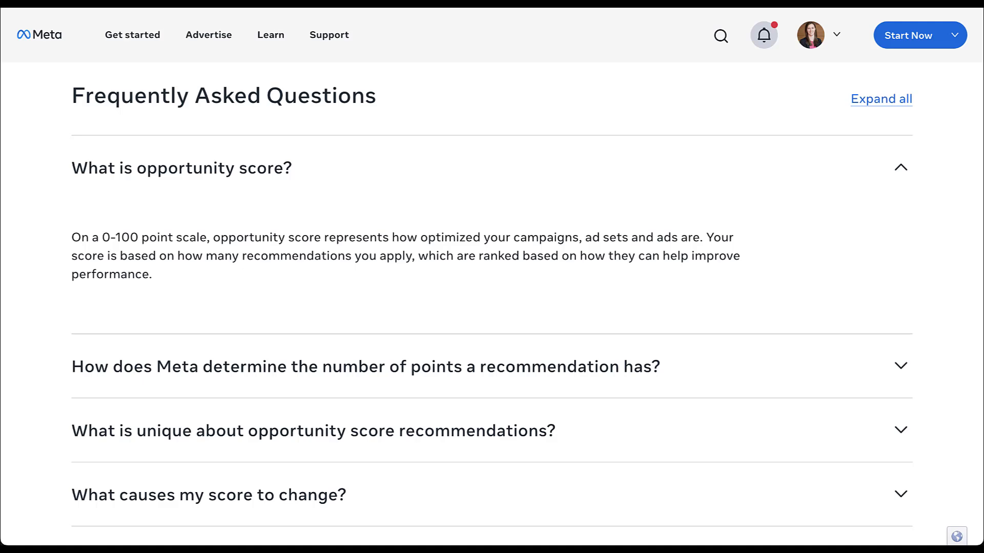
- Scroll through the FAQ answers on whether higher scores or added points improve performance
scroll(down, 3)
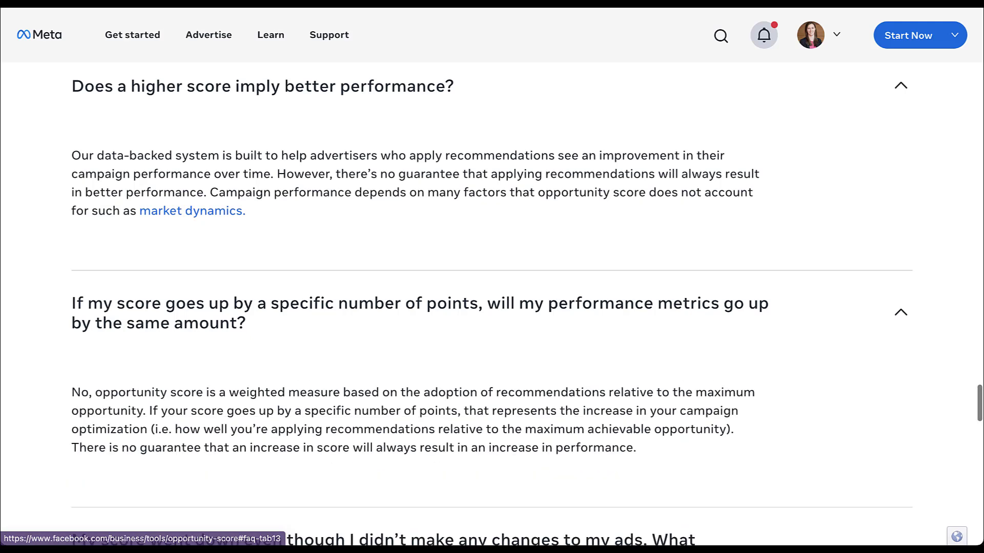
scroll(down, 3)
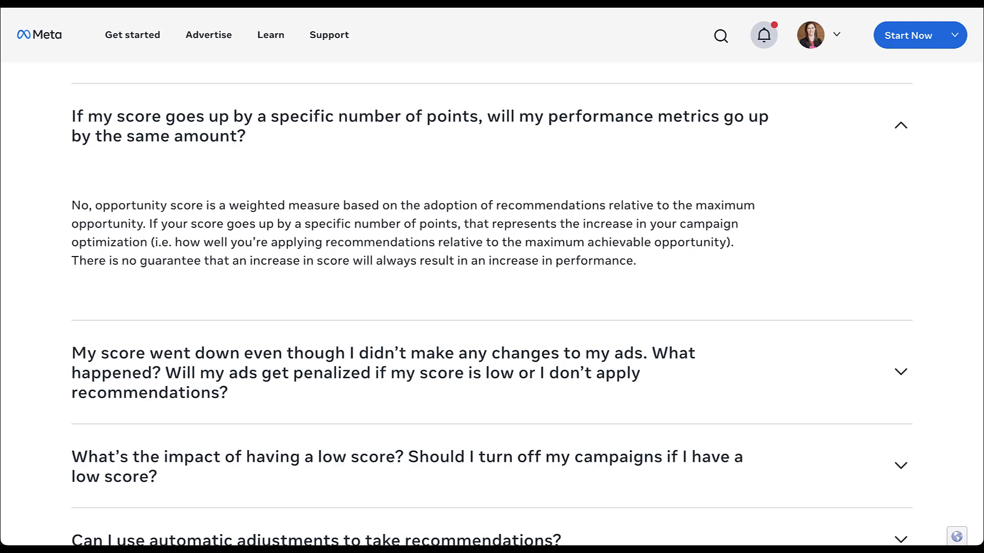
scroll(up, 3)
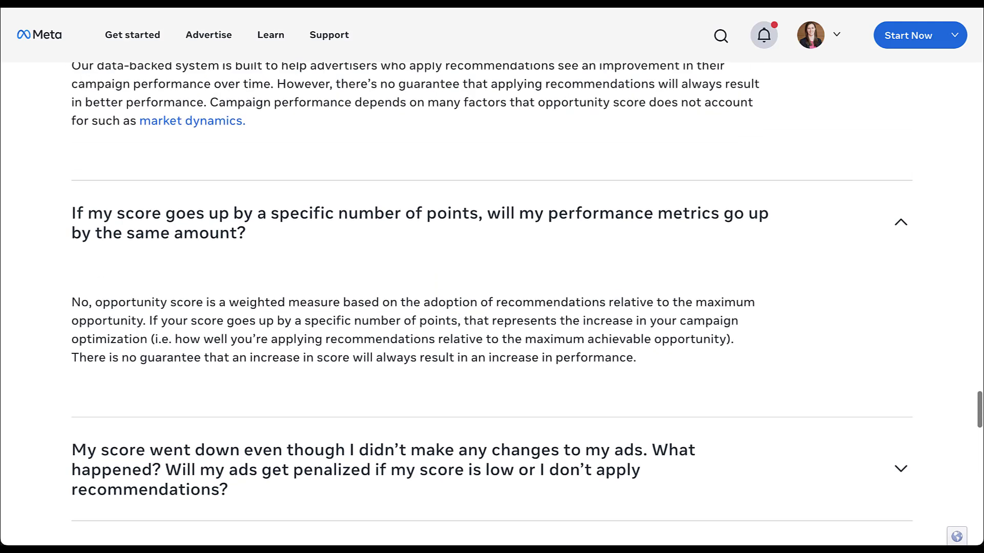
scroll(up, 3)
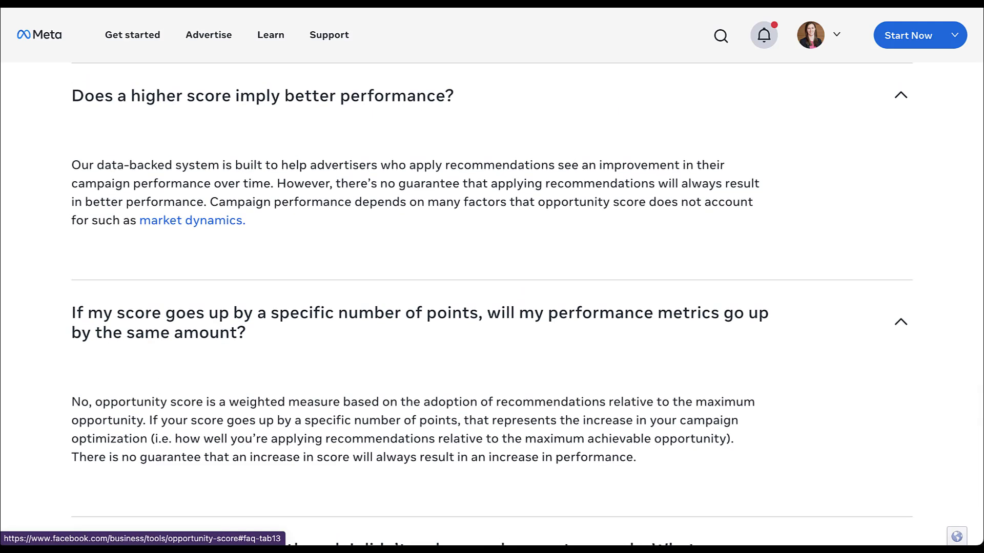